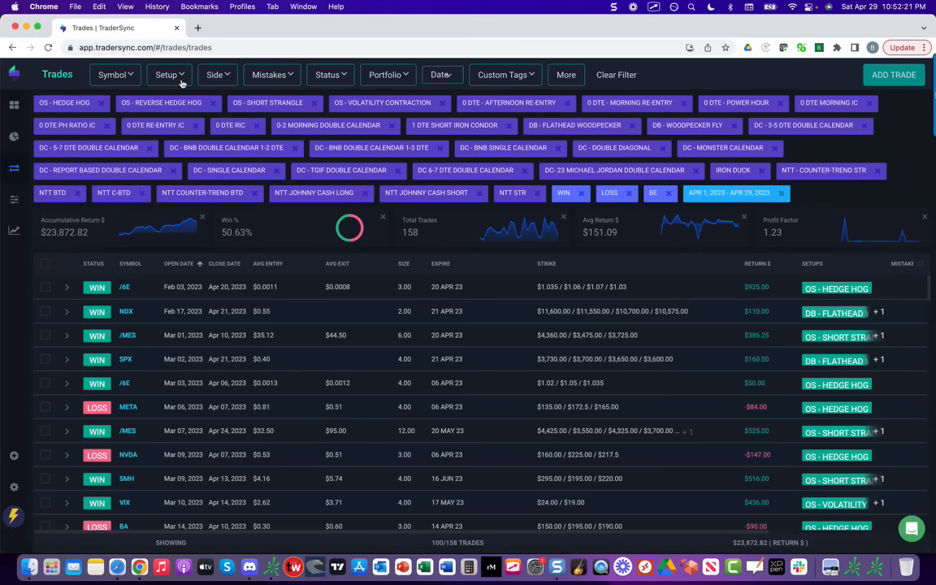
Filter the April trades to the 0 DTE setups, including 0 DTE RE-ENTRY IC.
left_click(166, 75)
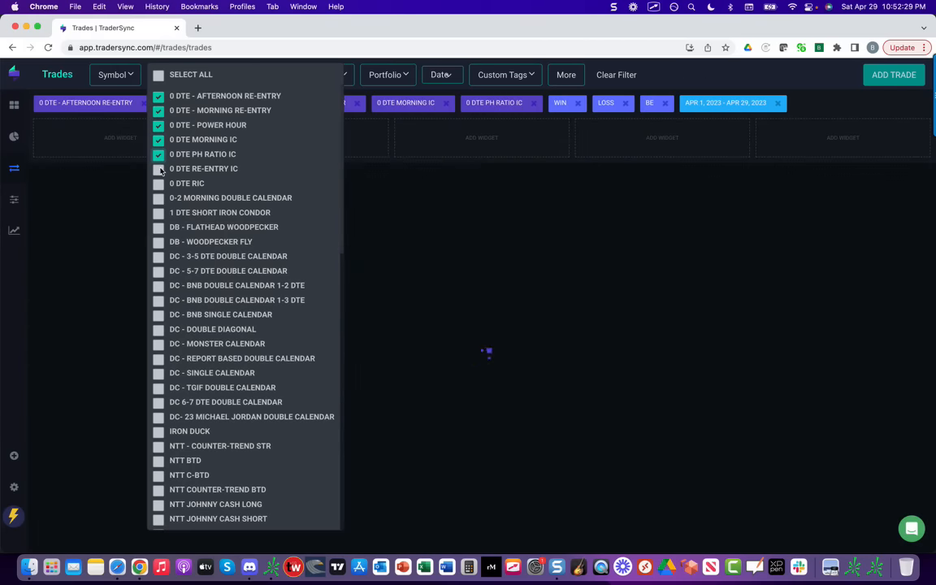
left_click(158, 169)
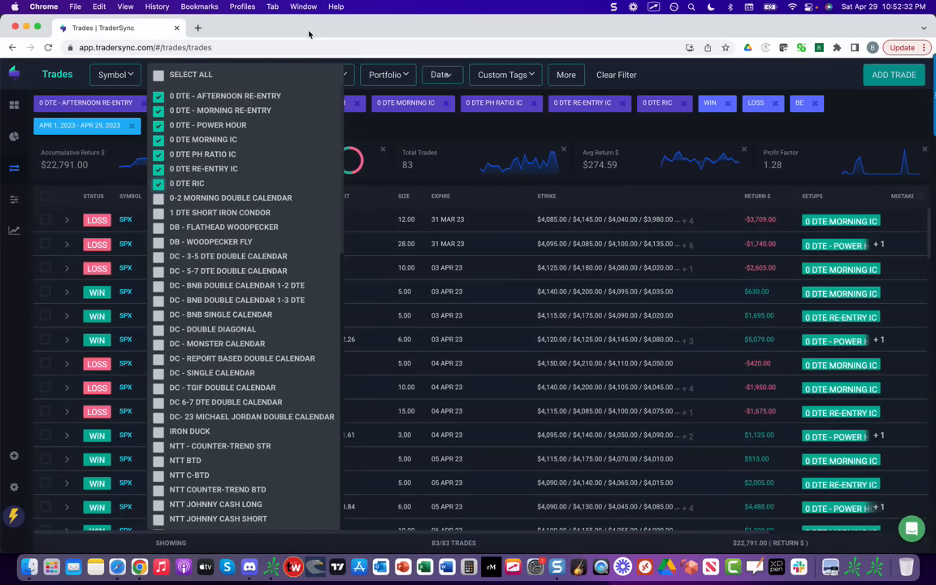
mouse_move(119, 149)
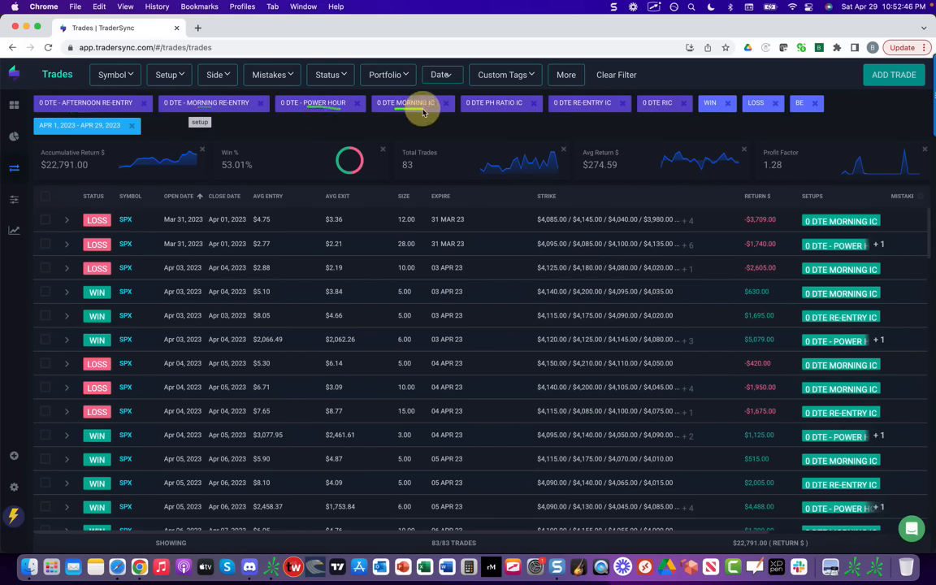
mouse_move(528, 113)
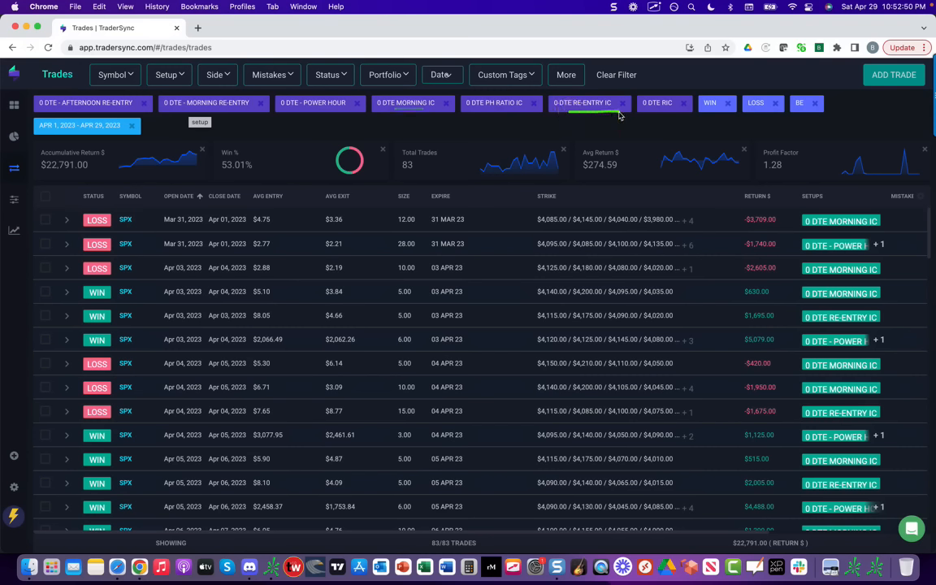
mouse_move(675, 114)
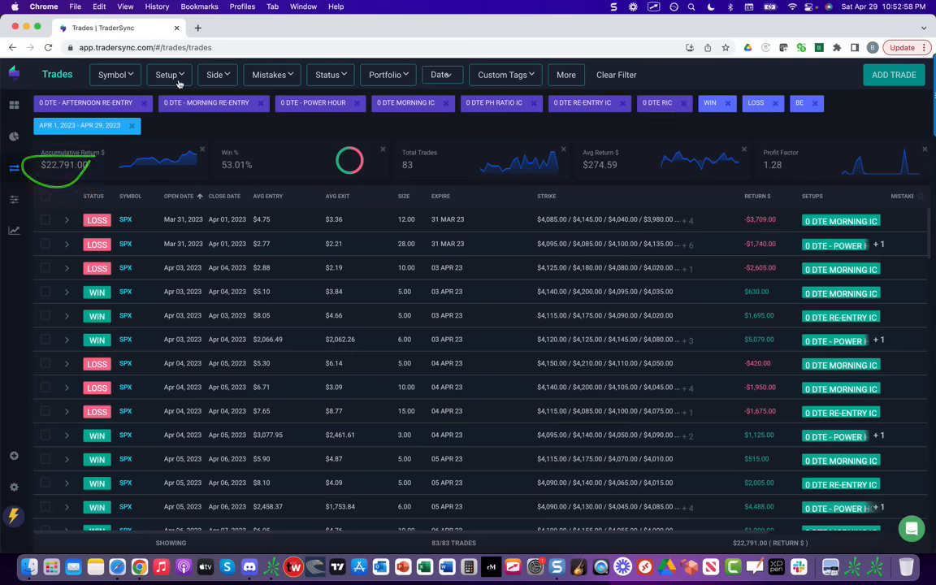
Filter the trades to DB - Flathead Woodpecker and DB - Woodpecker Fly, showing $270.
left_click(166, 74)
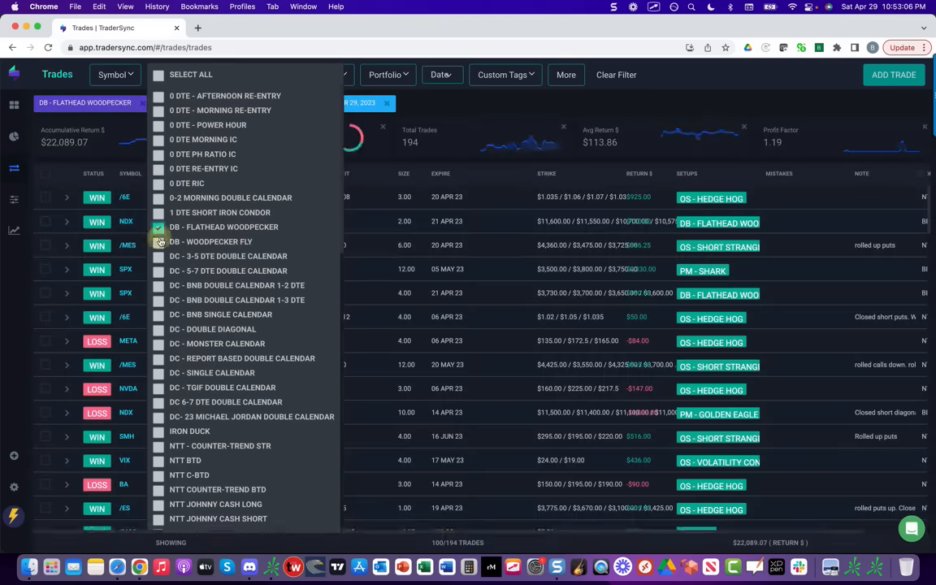
left_click(159, 241)
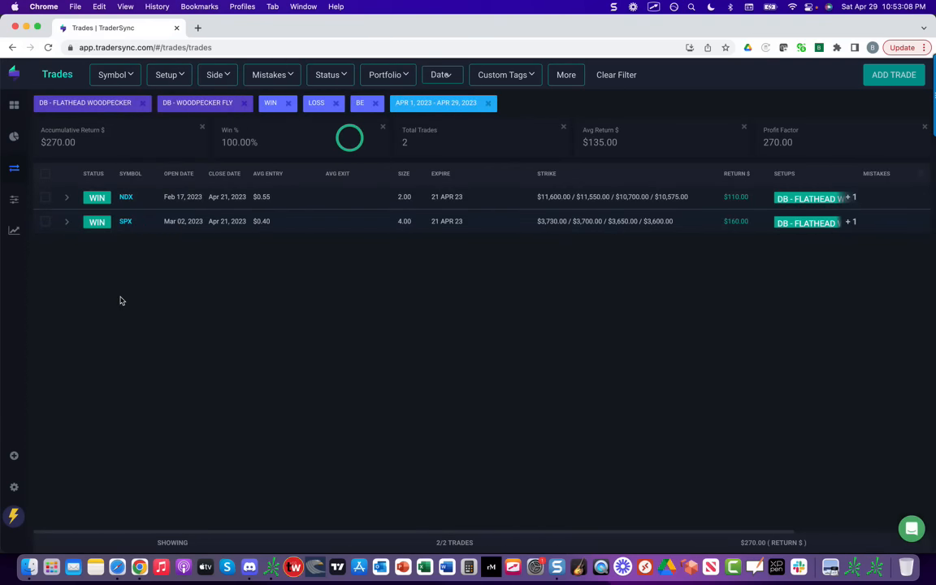
left_click(179, 173)
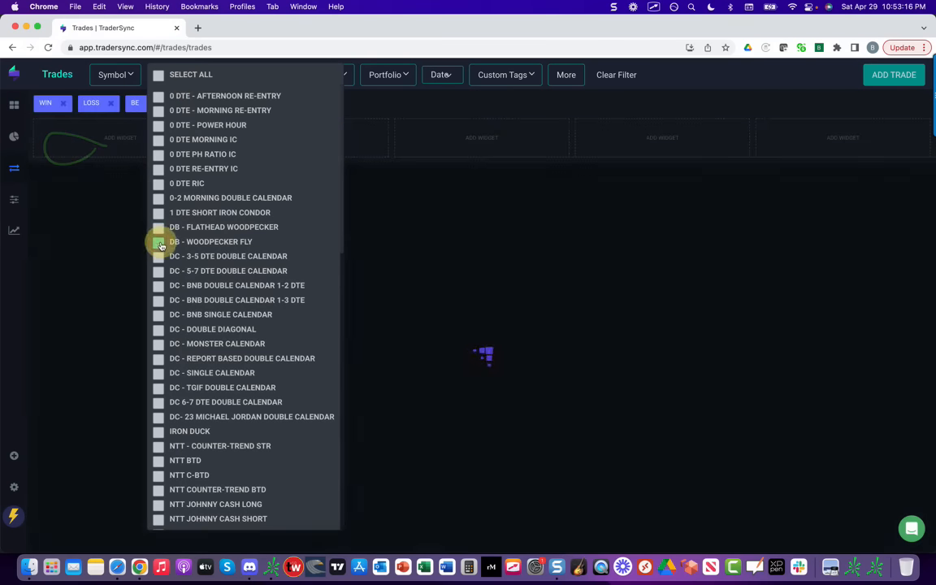
Swap the woodpecker setups for the DC calendar setups, including DC 6-7 DTE Double Calendar.
left_click(159, 256)
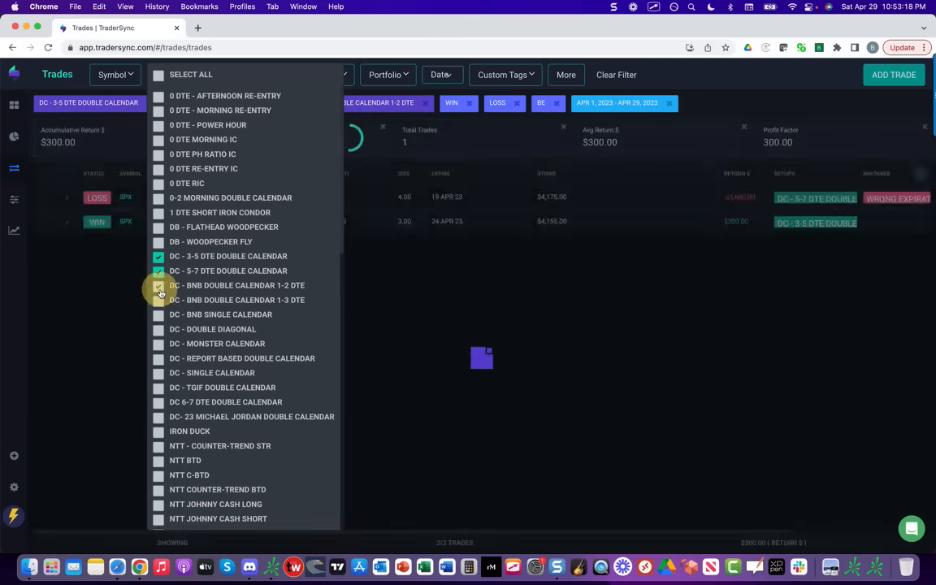
left_click(158, 300)
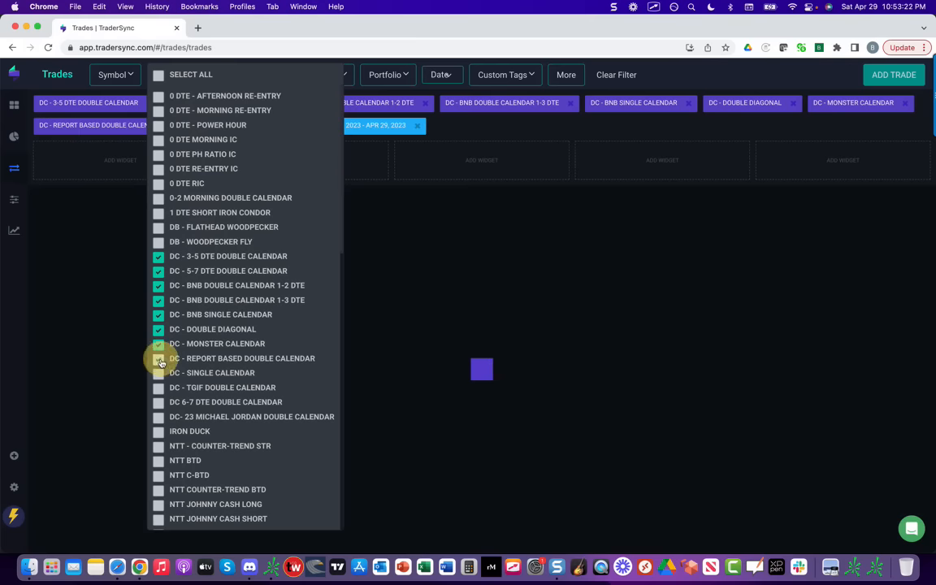
left_click(159, 359)
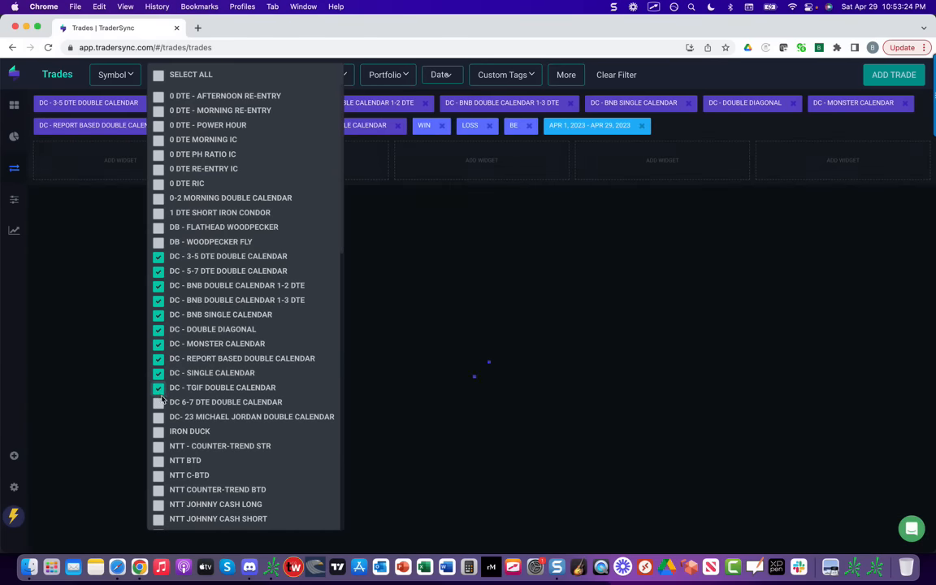
left_click(157, 417)
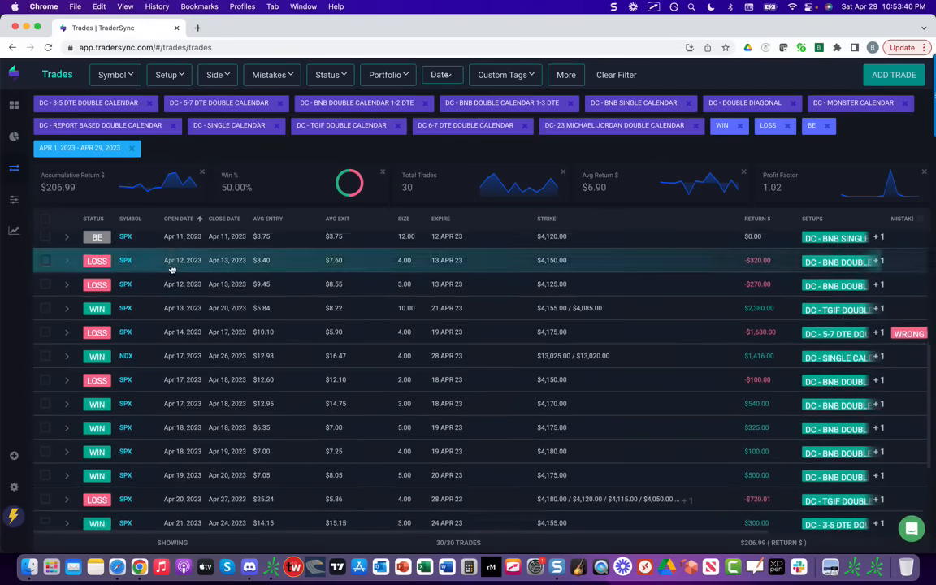
scroll("down", 3)
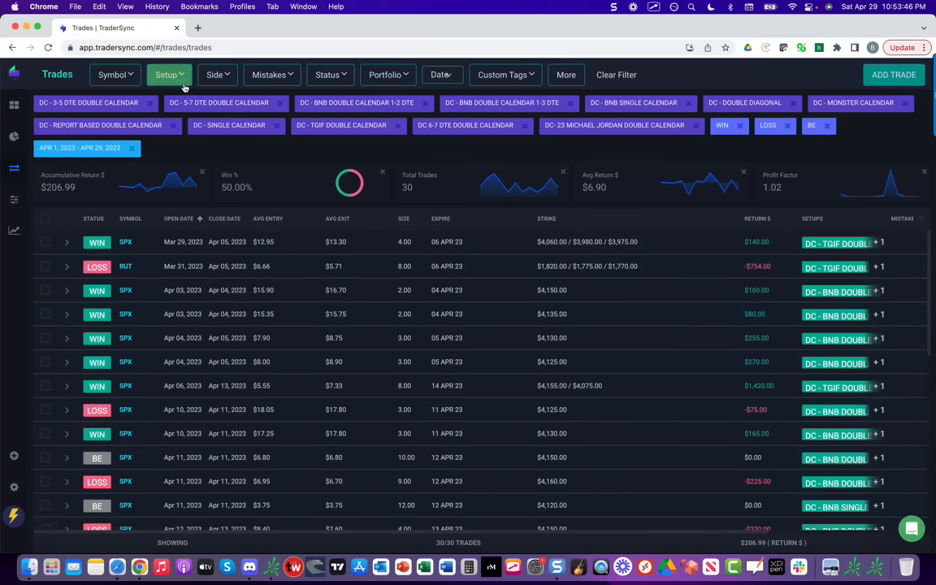
left_click(169, 74)
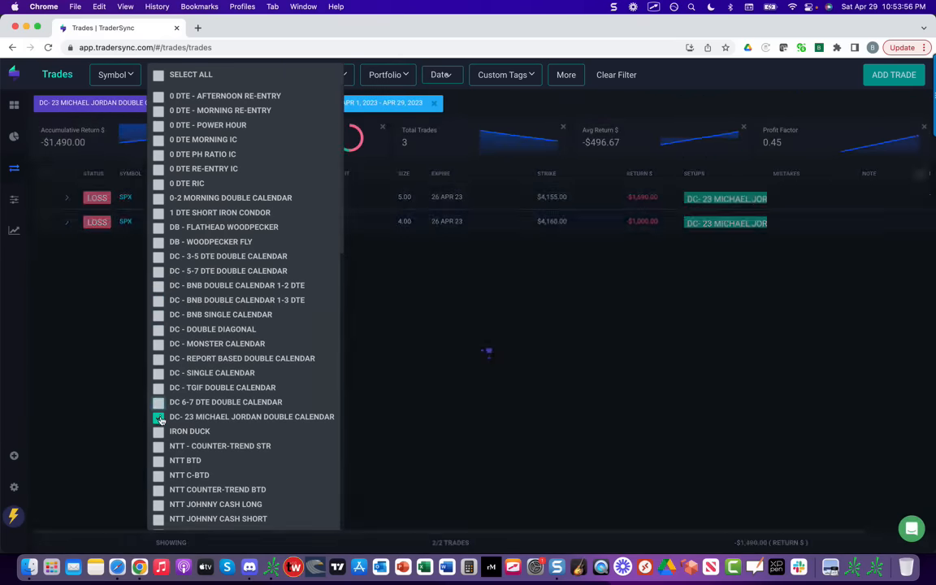
Remove the Michael Jordan double calendar from the setup filter.
left_click(159, 431)
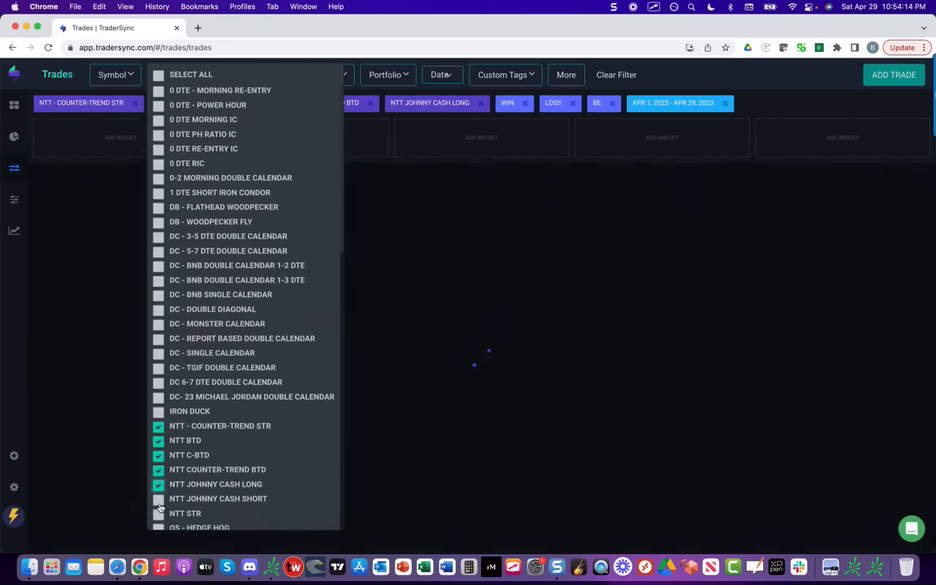
Add NTT Johnny Cash Short and NTT STR, then scan the 22 NTT trades.
left_click(159, 498)
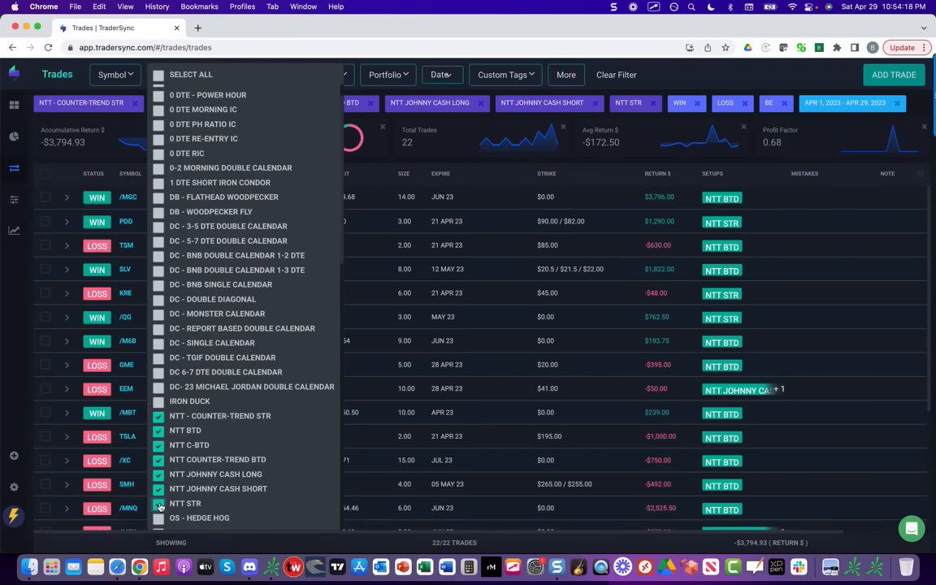
left_click(159, 503)
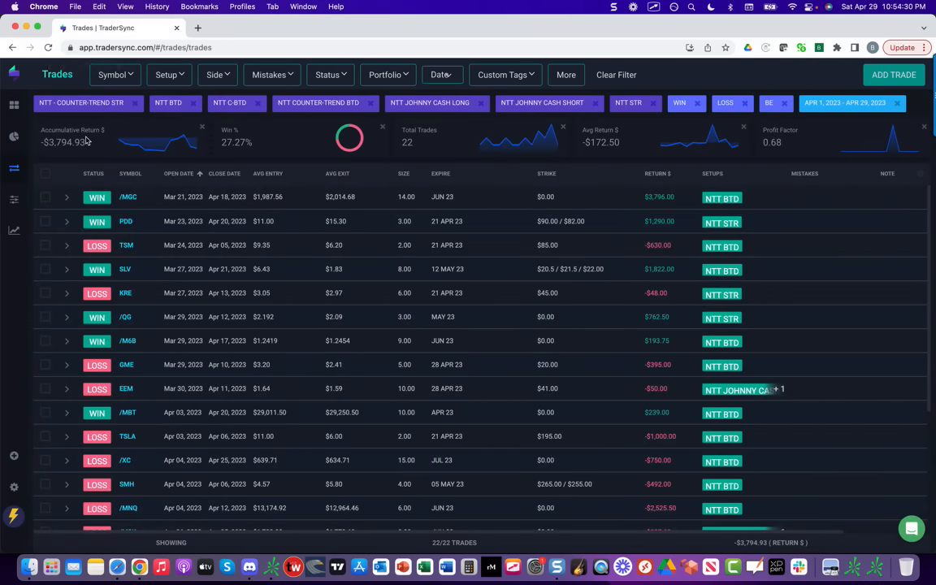
mouse_move(230, 190)
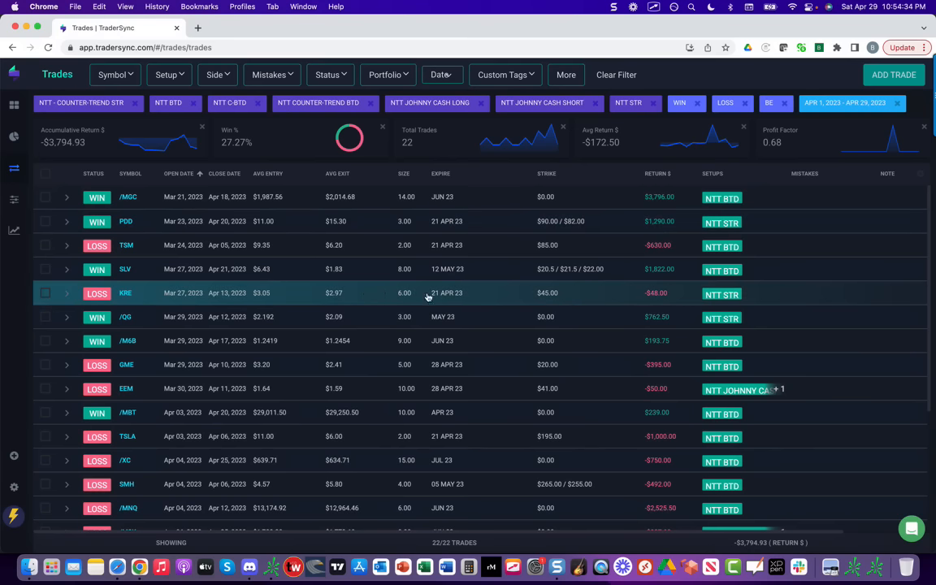
scroll("down", 3)
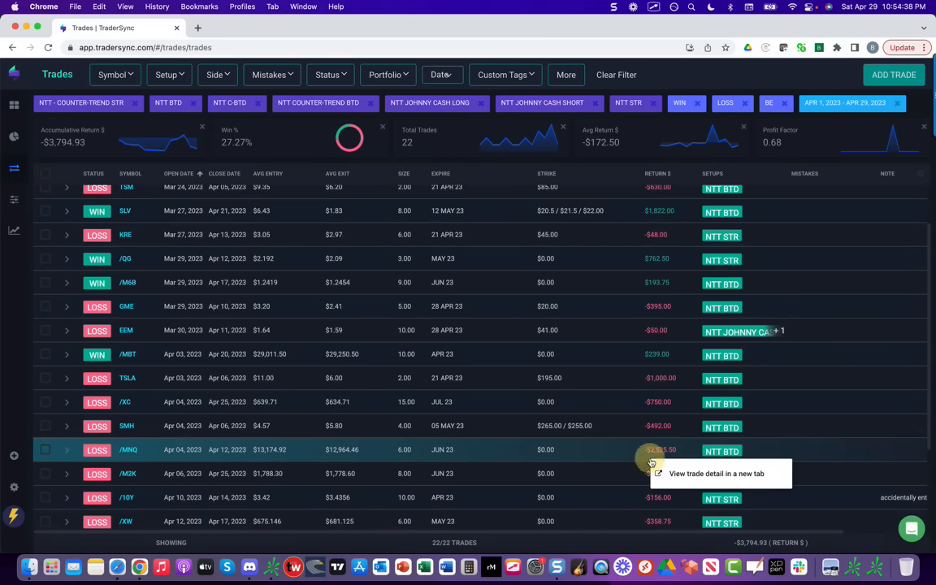
scroll("down", 3)
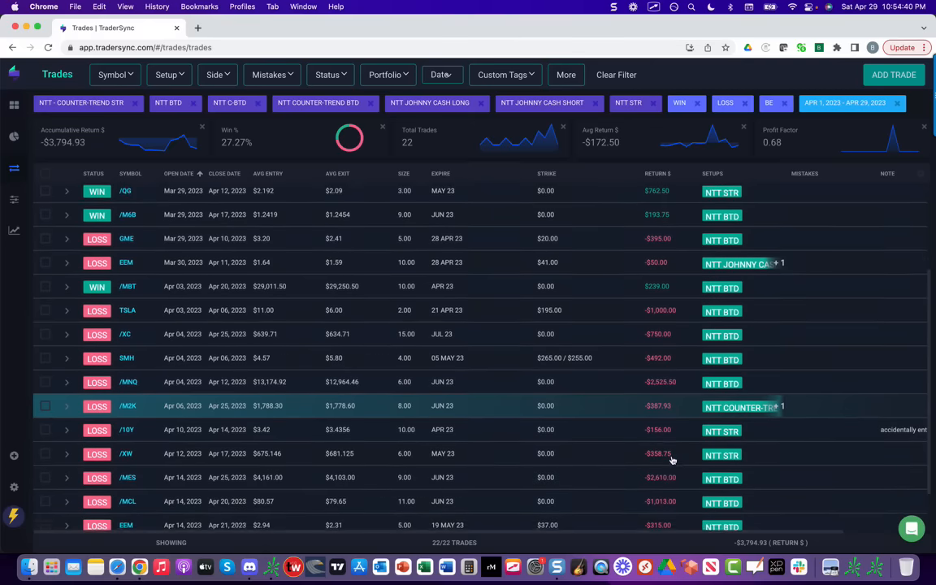
scroll("down", 3)
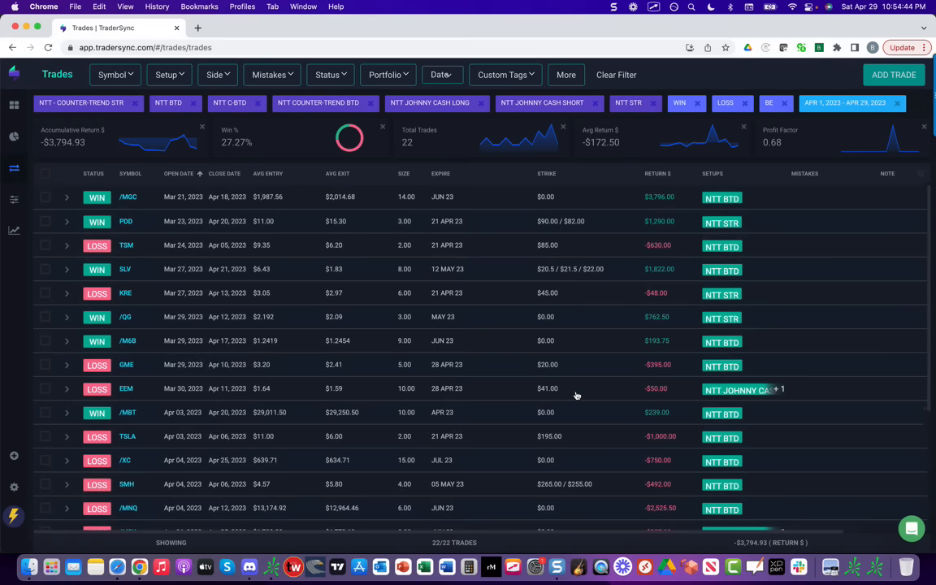
mouse_move(390, 269)
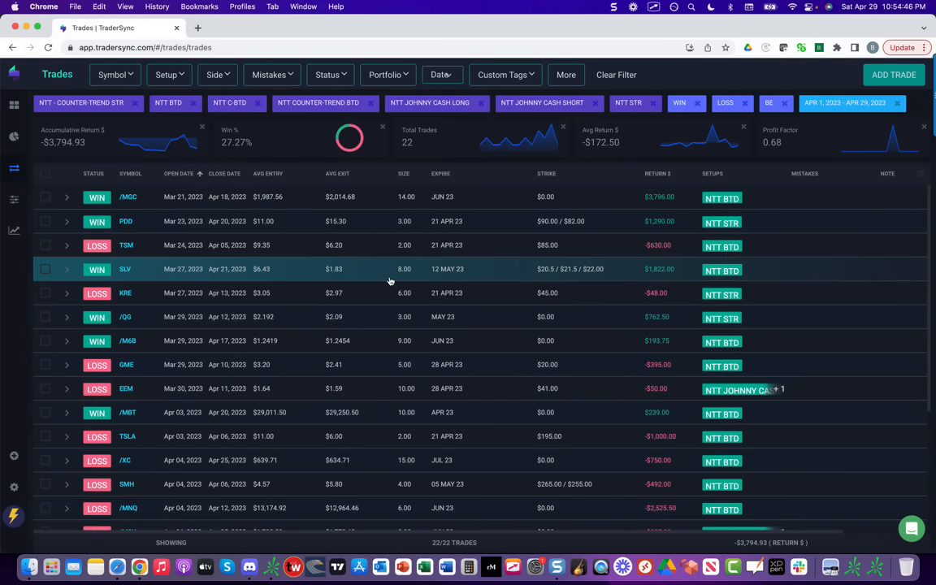
mouse_move(268, 196)
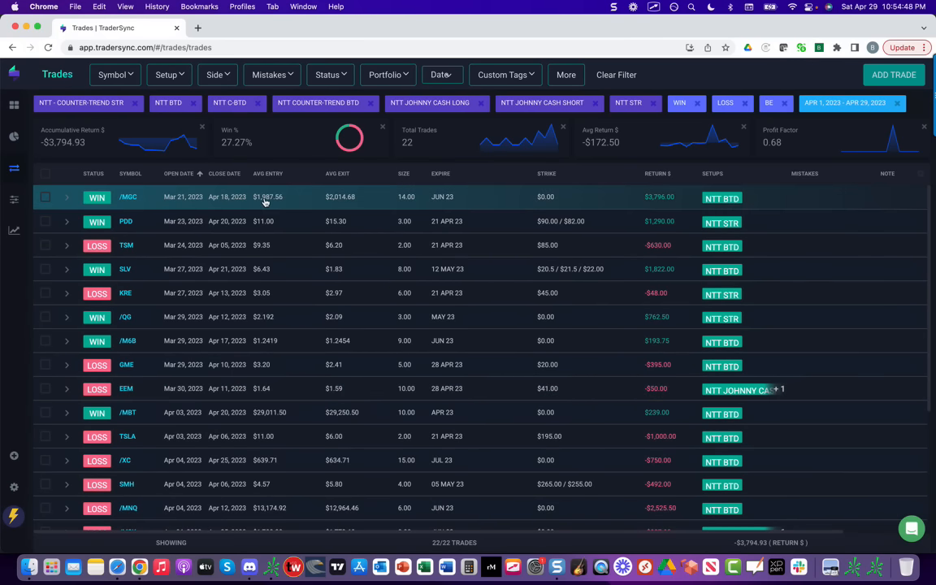
mouse_move(178, 187)
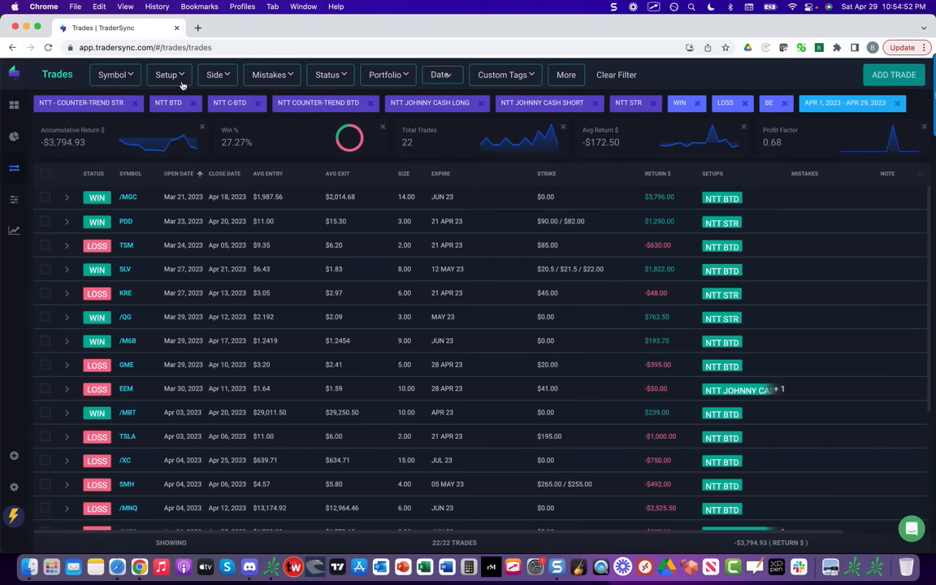
left_click(166, 75)
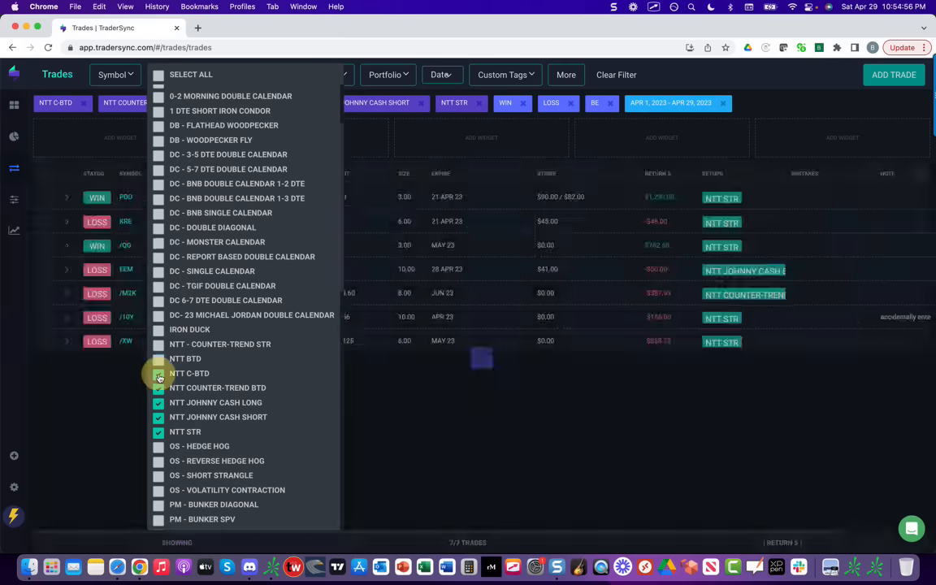
Replace NTT setups with OS setups like Reverse Hedge Hog, then view one trade's details.
left_click(158, 373)
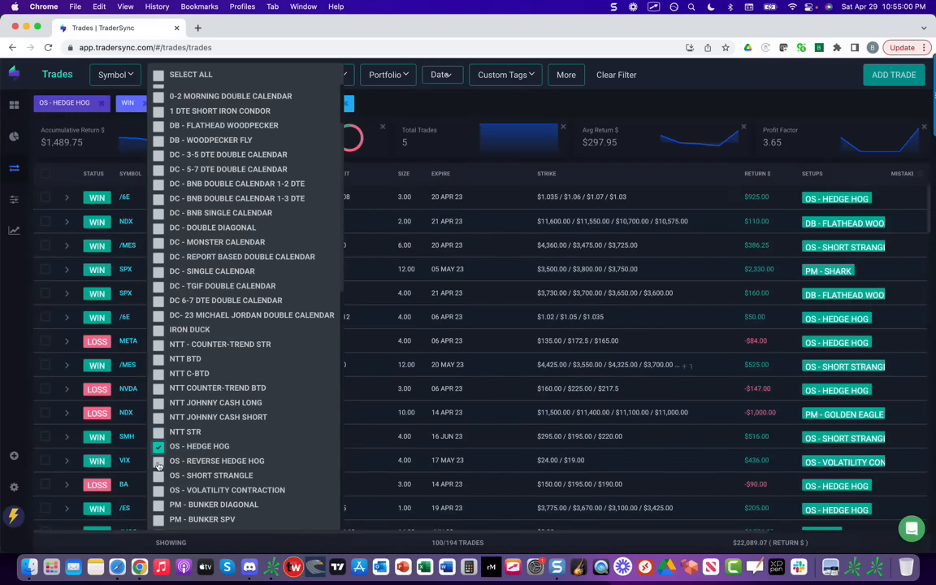
left_click(159, 460)
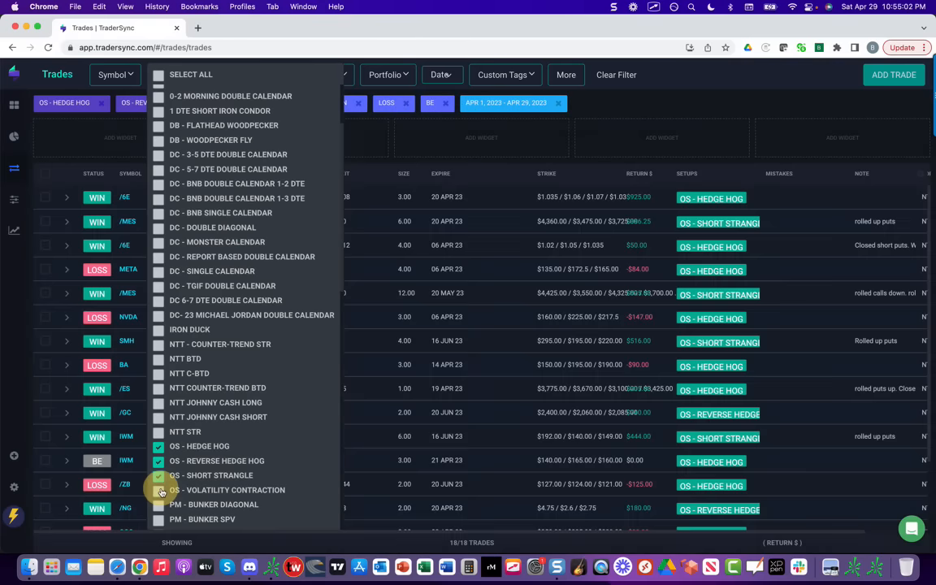
left_click(160, 490)
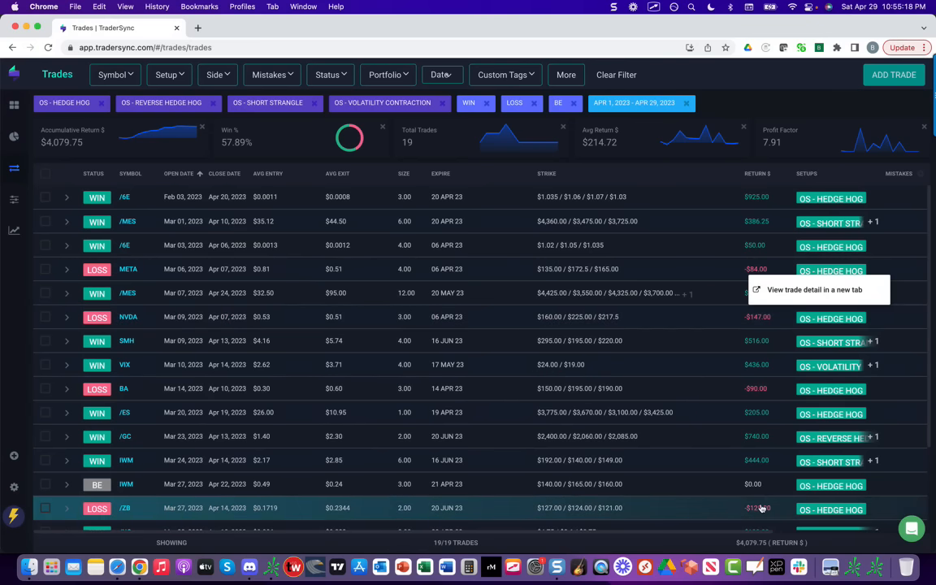
left_click(814, 289)
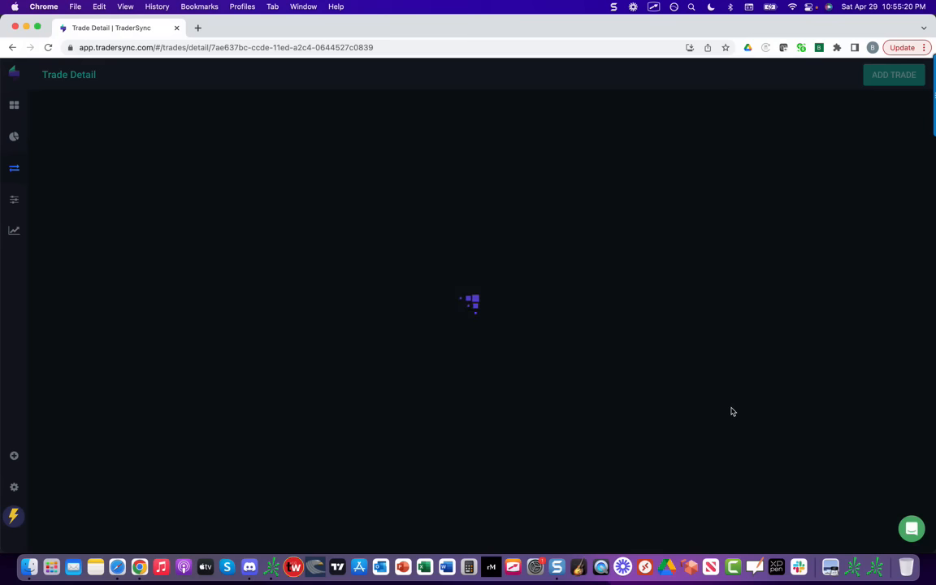
left_click(12, 47)
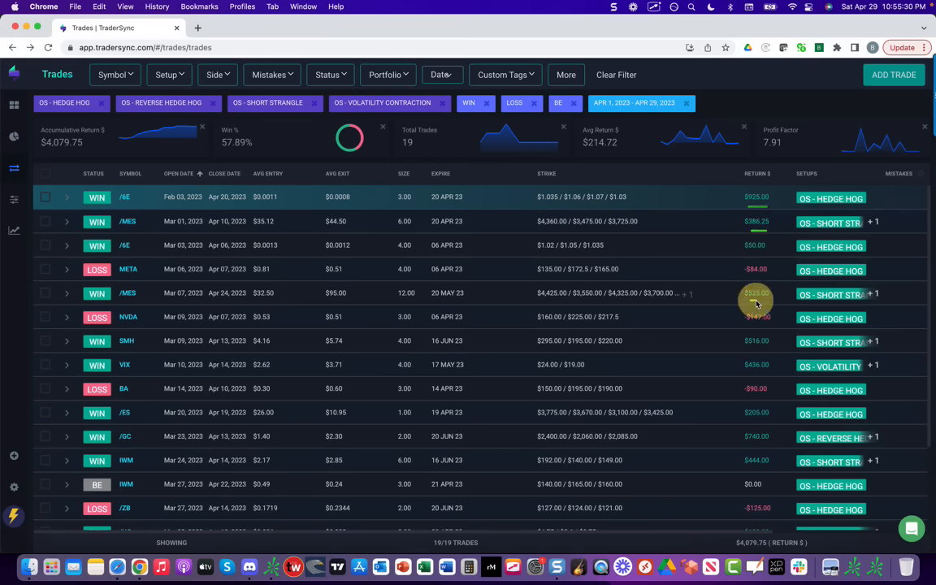
mouse_move(764, 375)
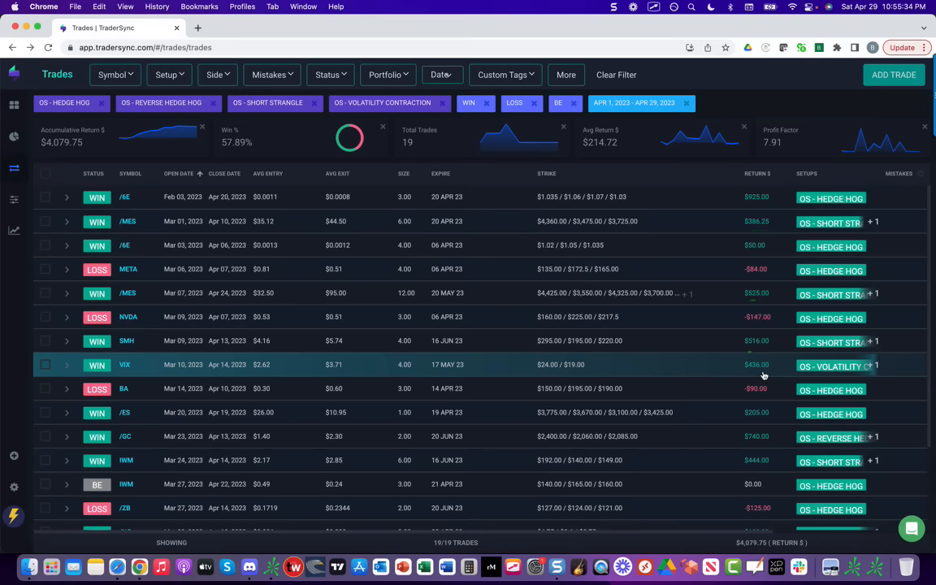
scroll("down", 3)
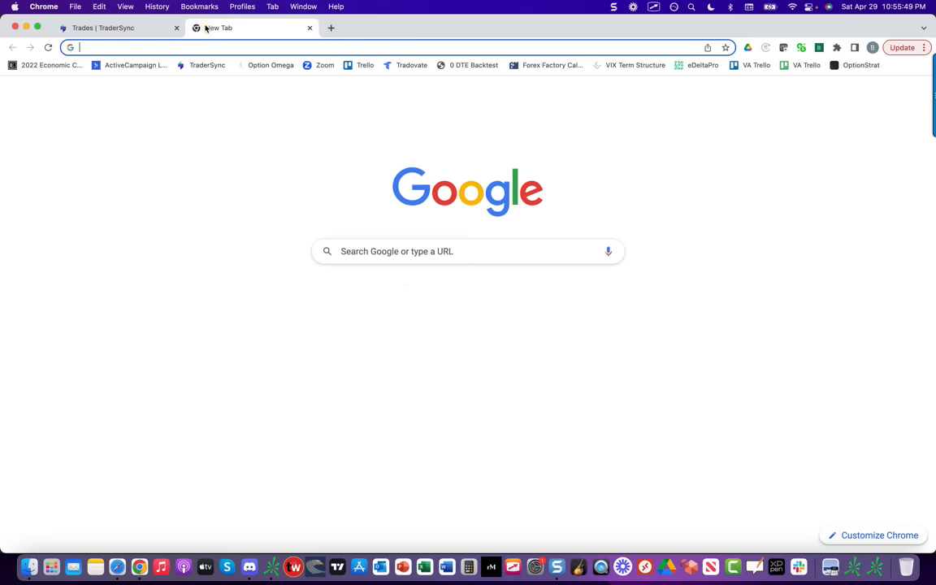
Go to navigationtrading.com and view its Free and Pro membership pricing.
type("tiontrading.com")
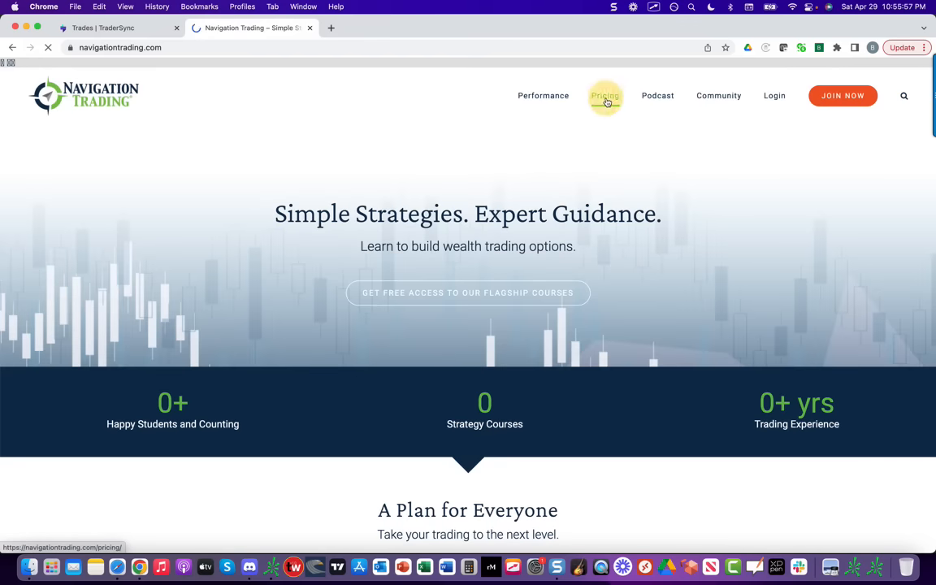
left_click(605, 95)
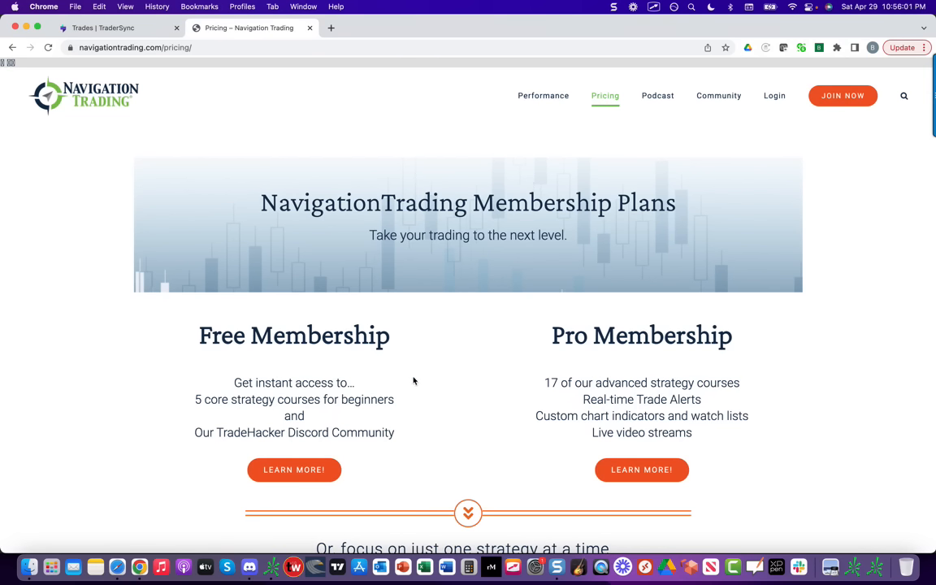
mouse_move(398, 393)
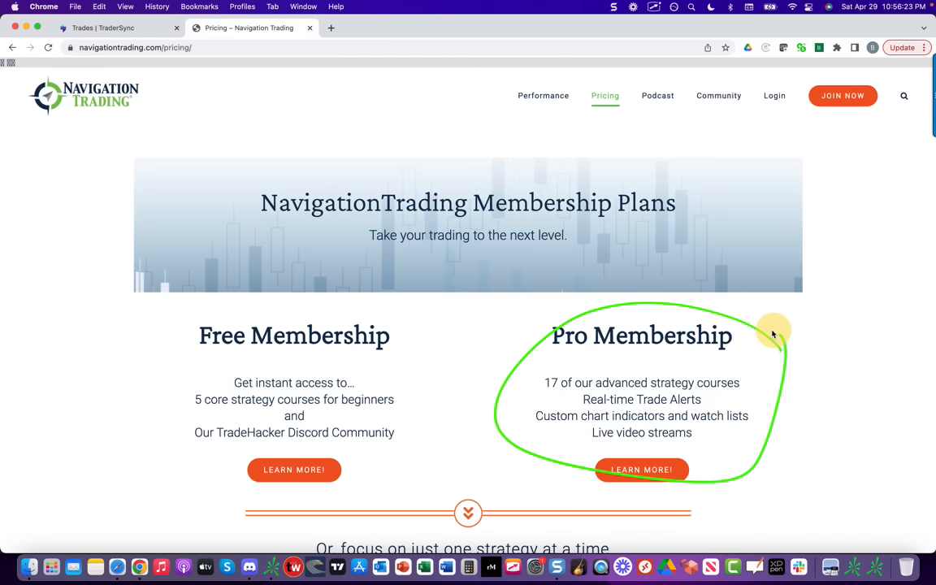
scroll("down", 3)
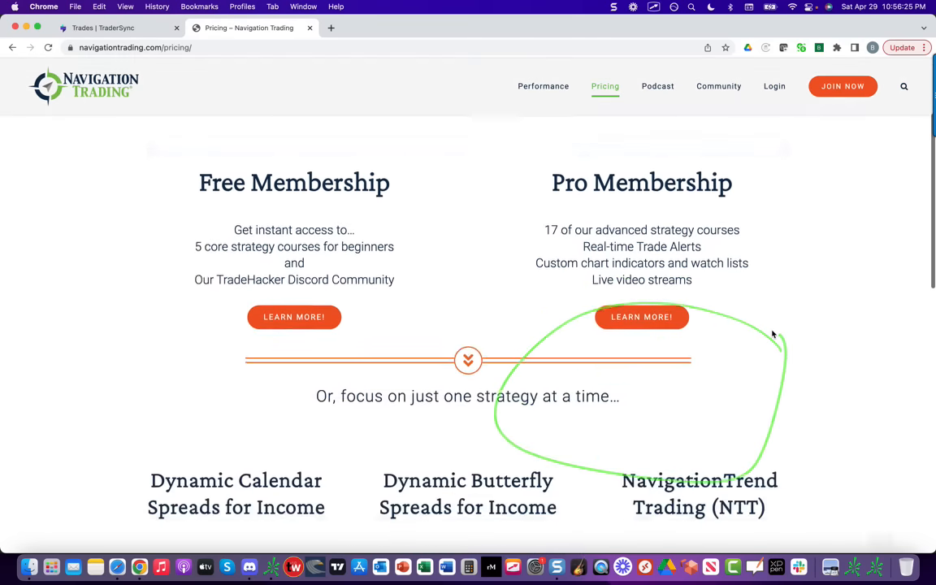
scroll("down", 3)
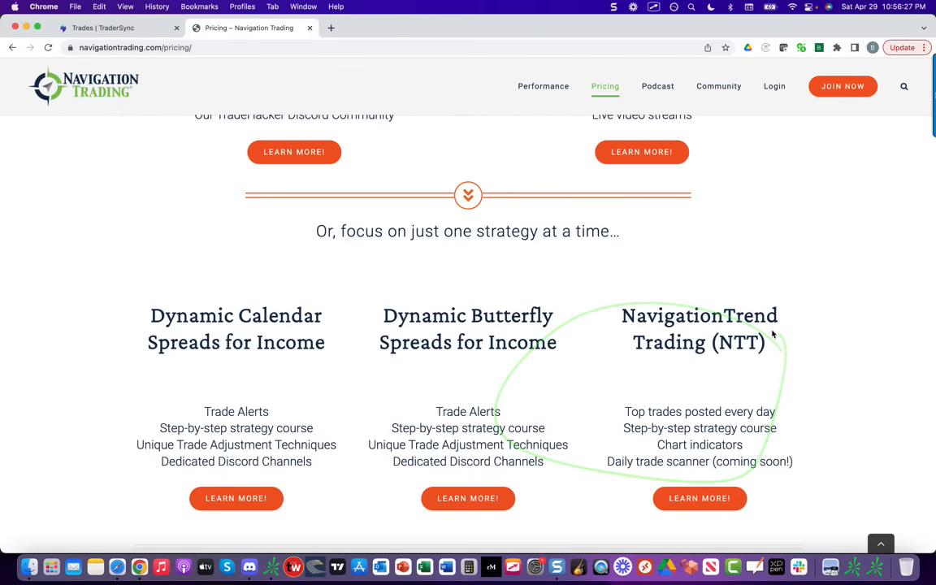
scroll("down", 3)
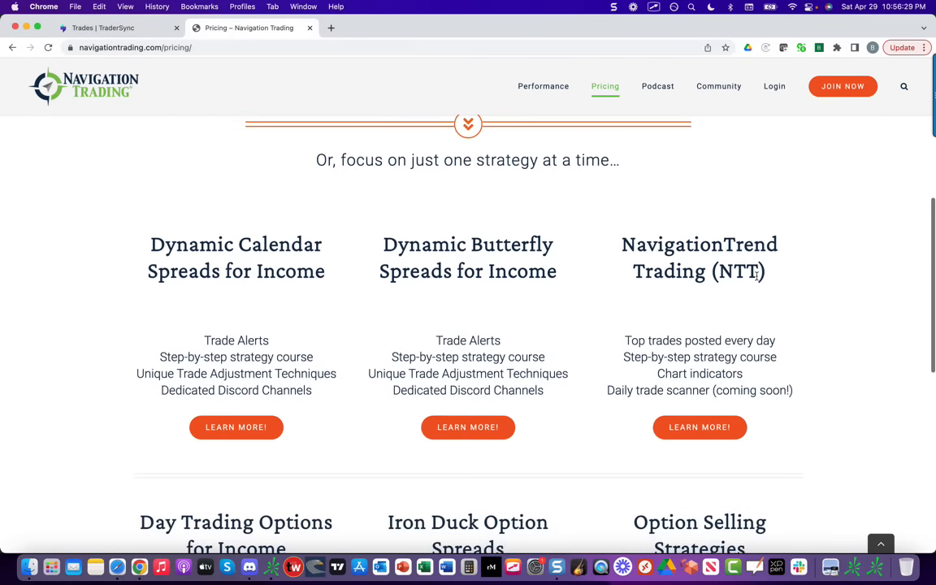
scroll("down", 3)
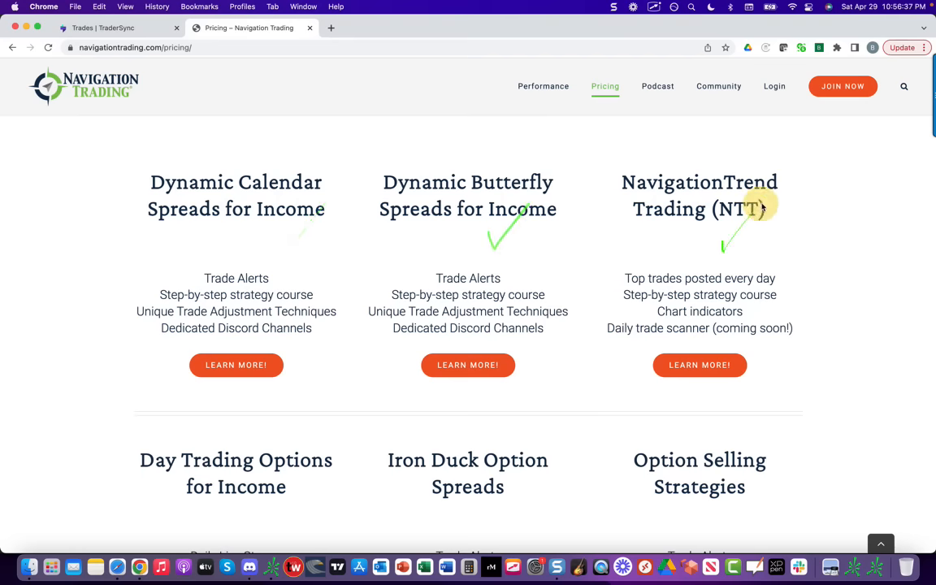
scroll("down", 3)
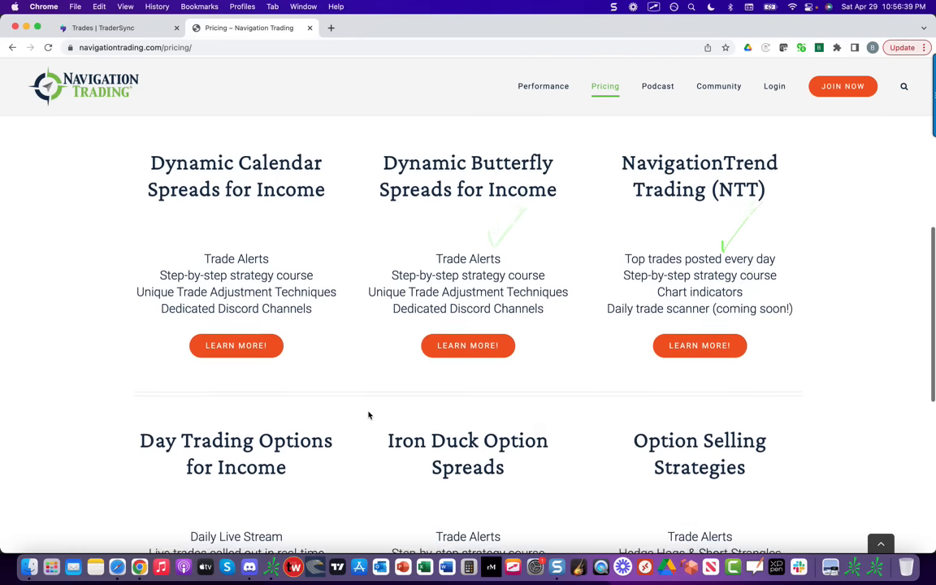
scroll("down", 3)
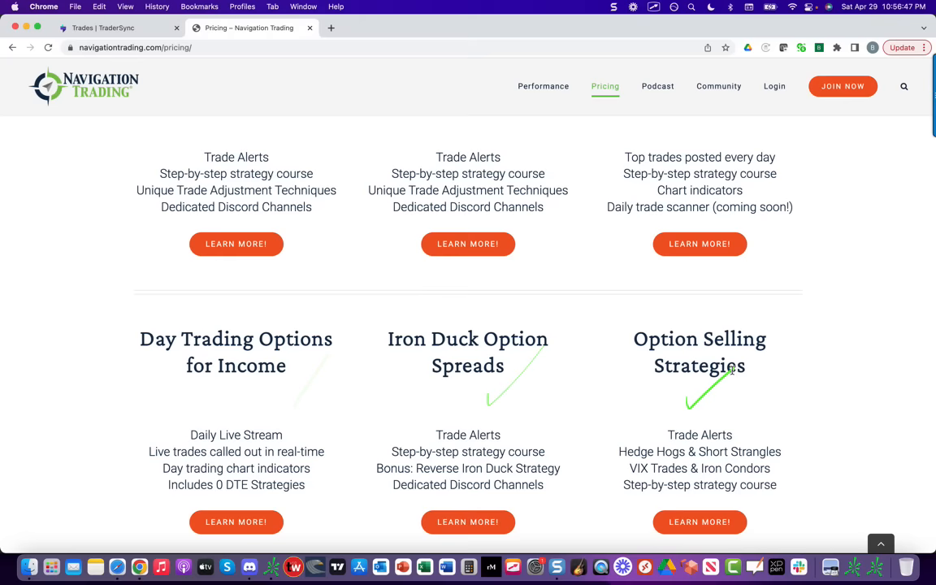
scroll("down", 3)
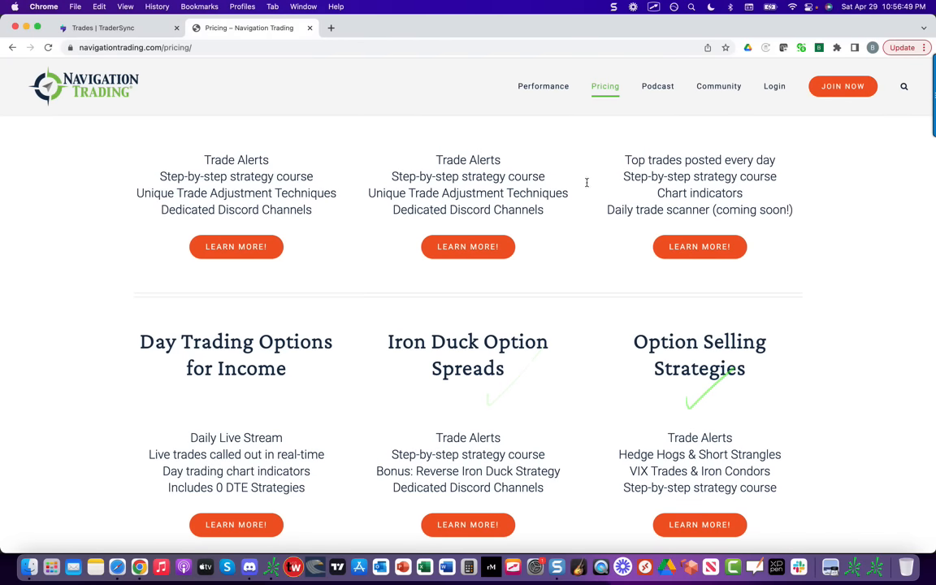